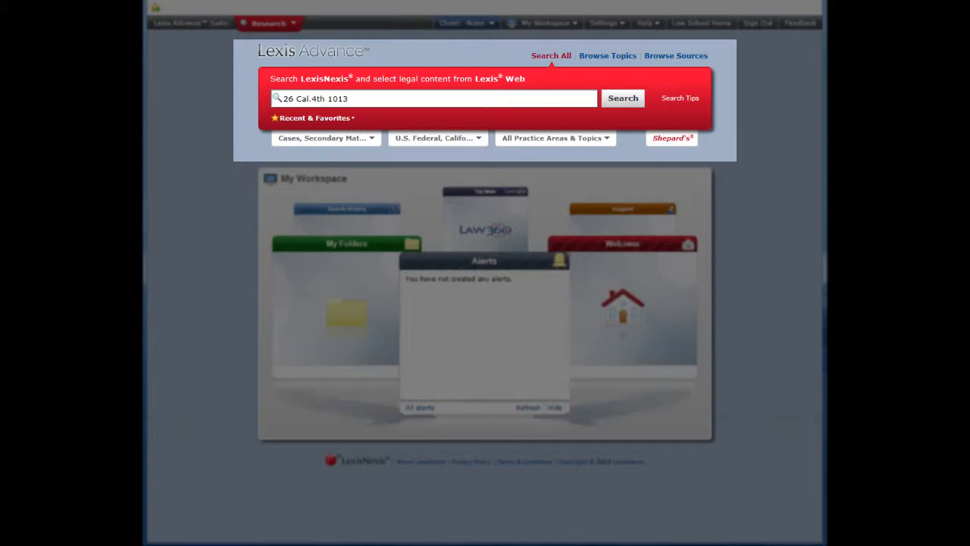
Retrieve 26 Cal.4th 1013 by citation and scroll through the Golden Gateway summary and headnotes.
left_click(622, 97)
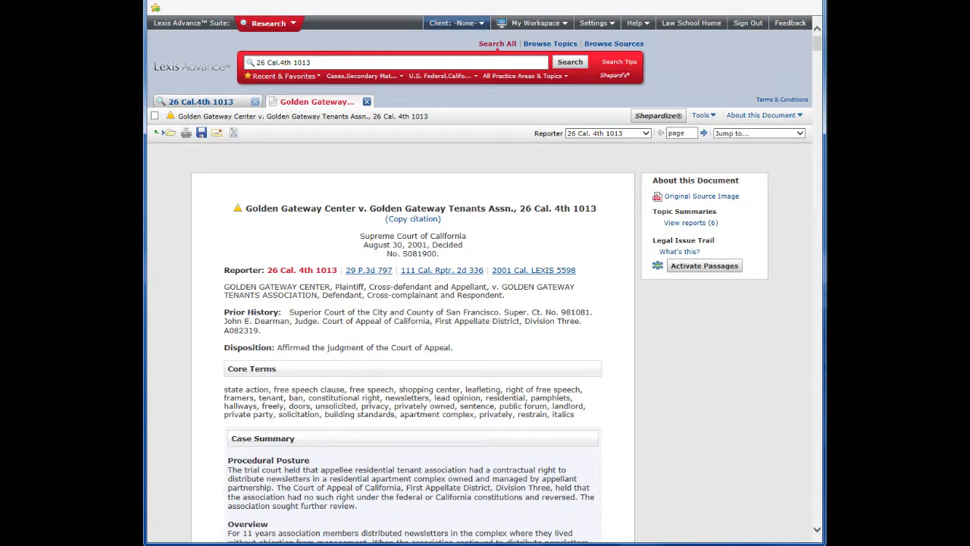
scroll("down", 3)
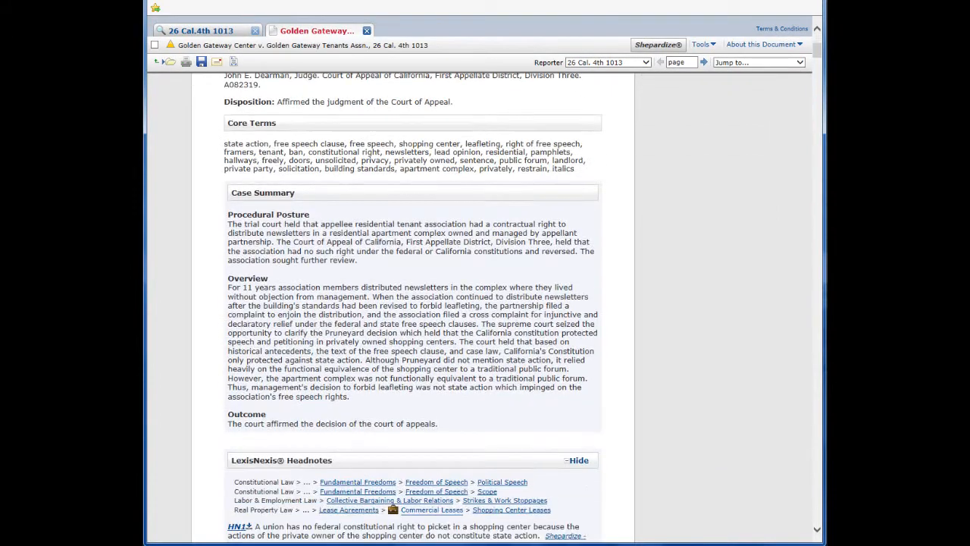
scroll("down", 3)
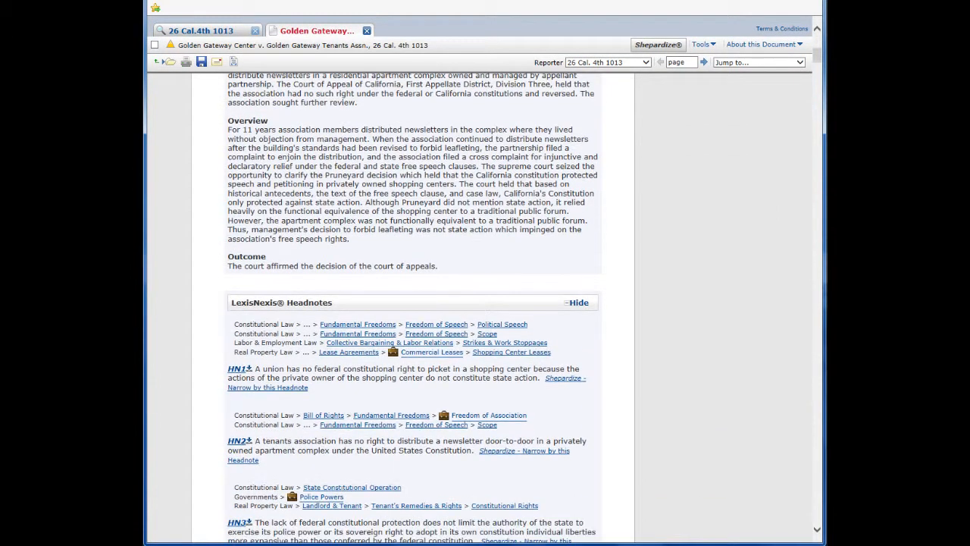
scroll("down", 3)
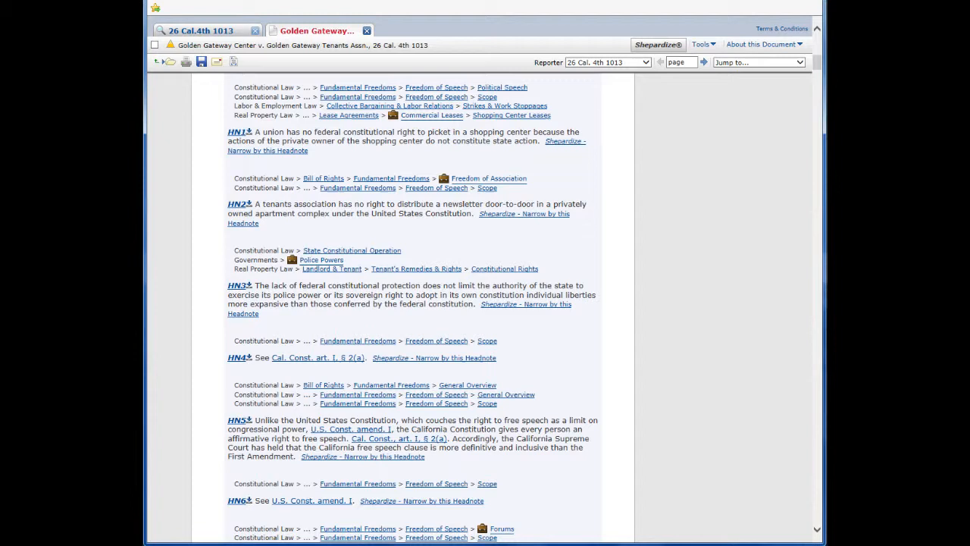
scroll("down", 3)
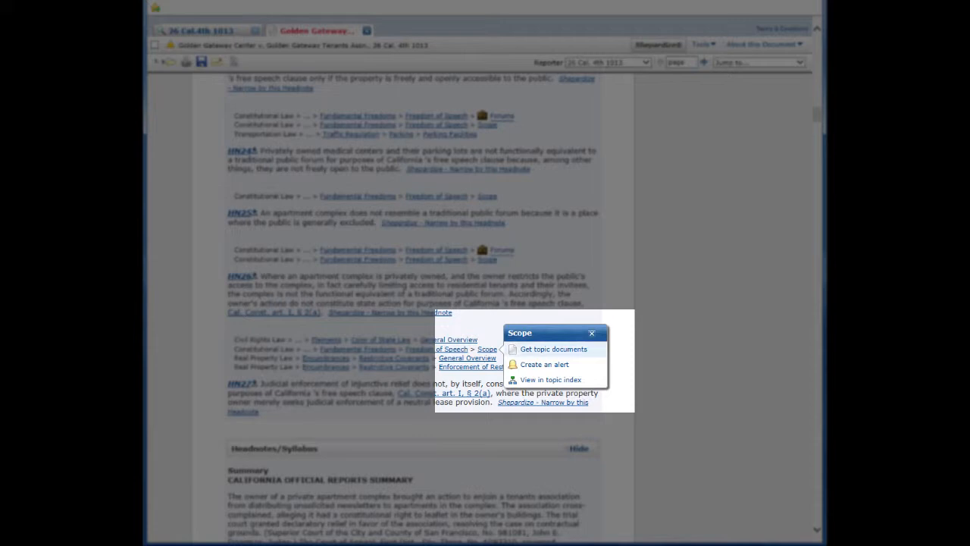
Retrieve all documents on the Scope topic from headnote HN26.
left_click(554, 349)
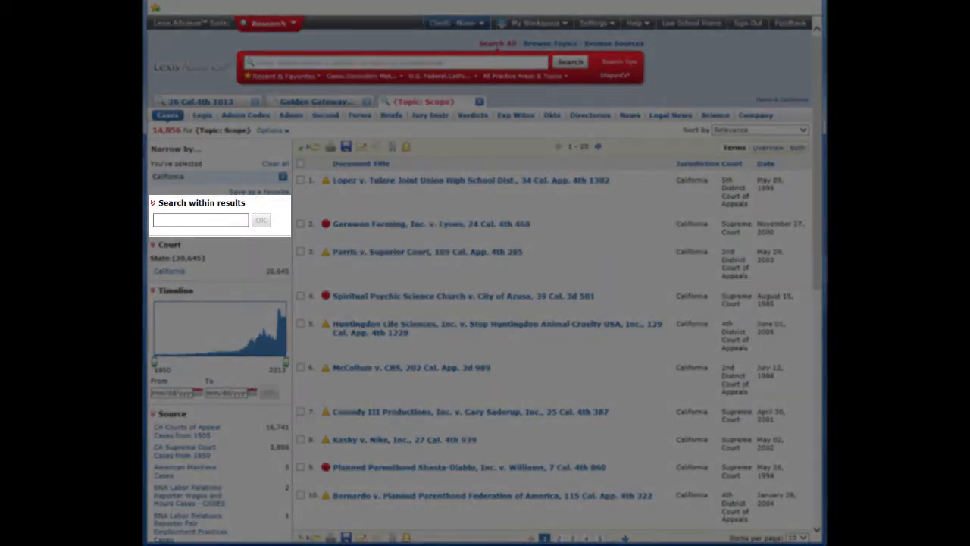
Narrow the Scope results with a search within results for 'state action'.
type("\"state action\"")
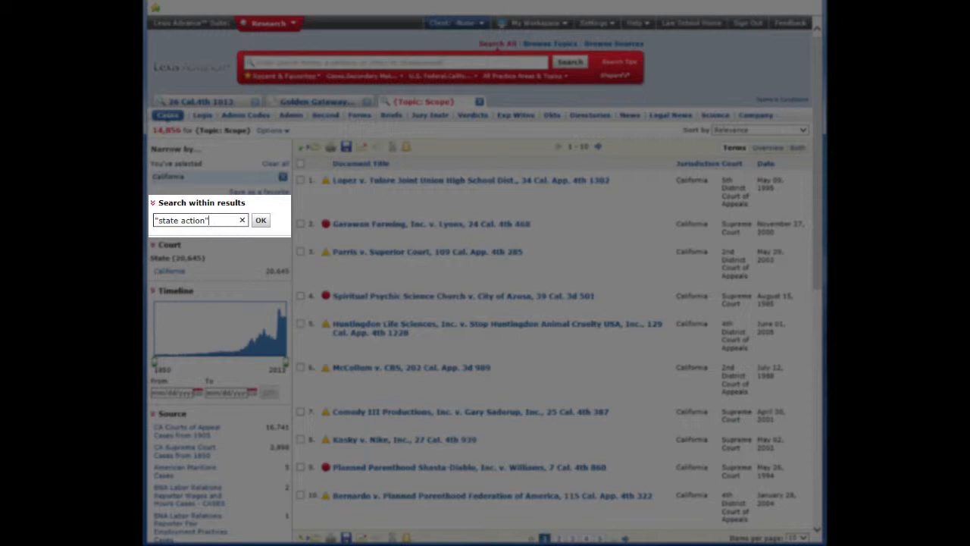
left_click(261, 220)
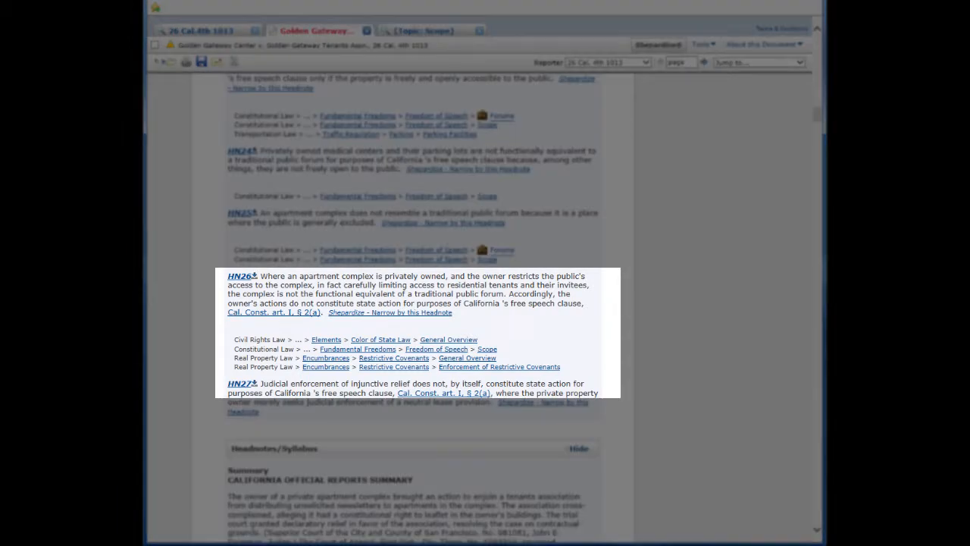
View the HN26 Scope topic in the Constitutional Law topic index.
left_click(487, 349)
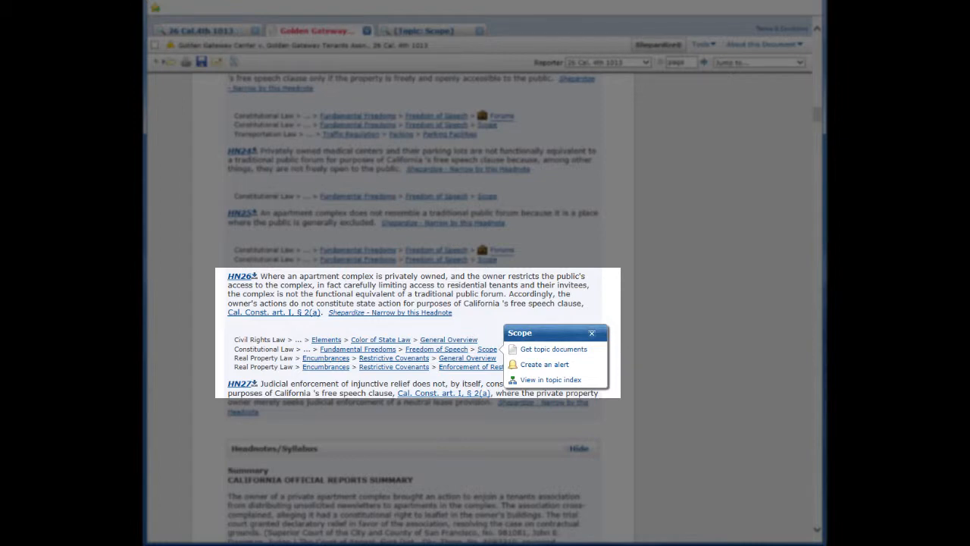
mouse_move(550, 379)
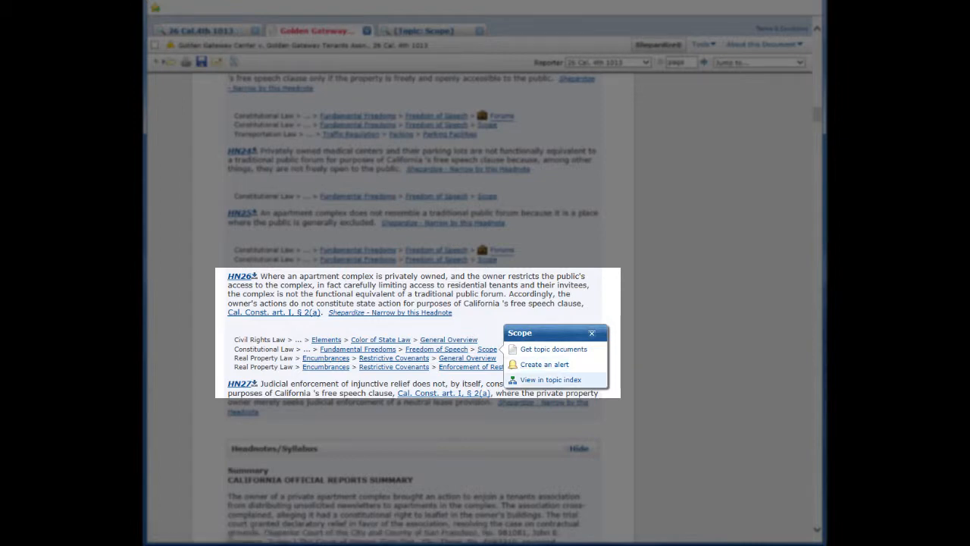
left_click(549, 379)
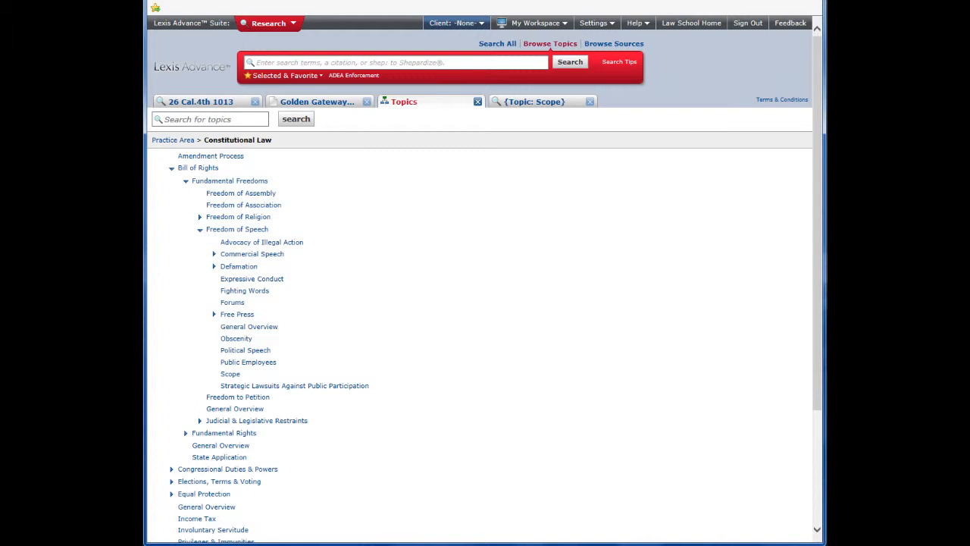
View the Forums topic's options in the tree, then return to the Golden Gateway tab.
left_click(232, 301)
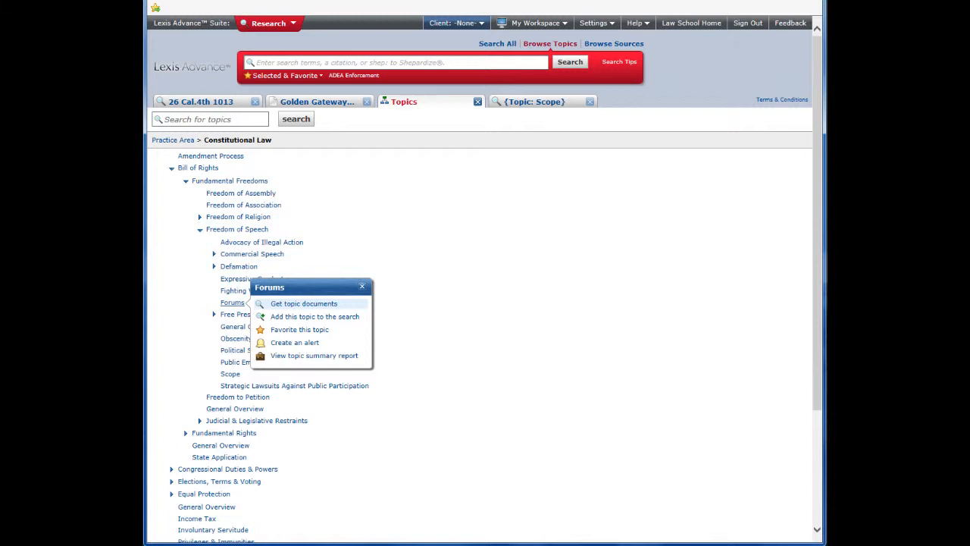
left_click(315, 100)
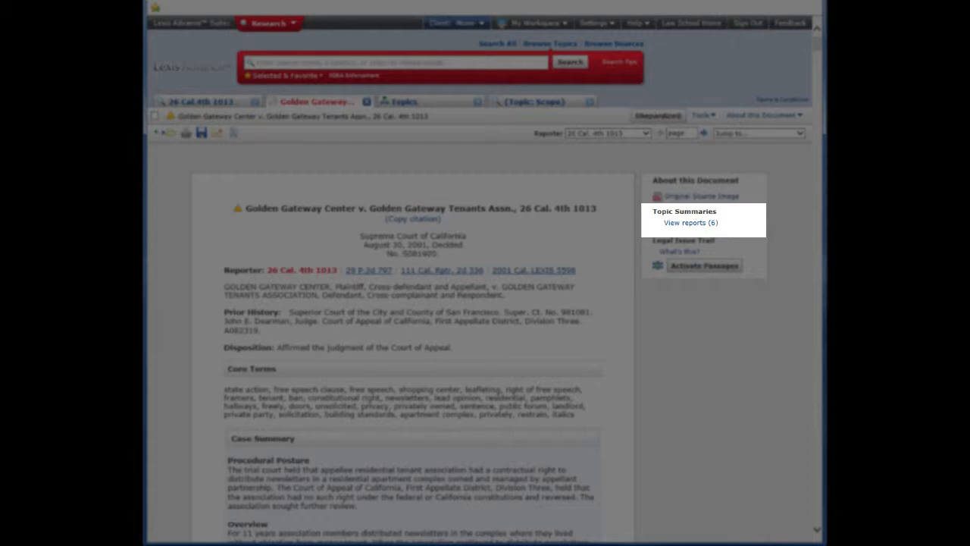
List the case's topic summary reports and review the Forums report.
left_click(690, 221)
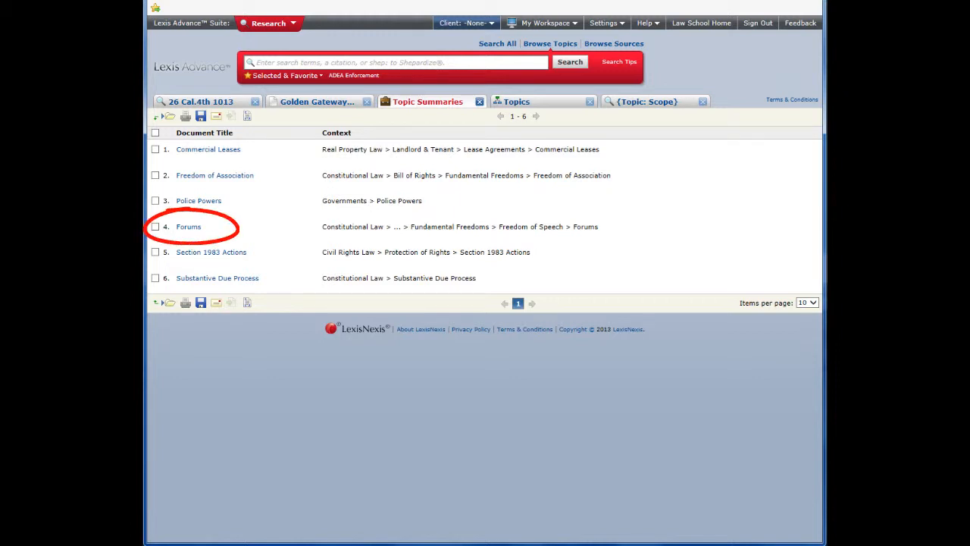
left_click(188, 226)
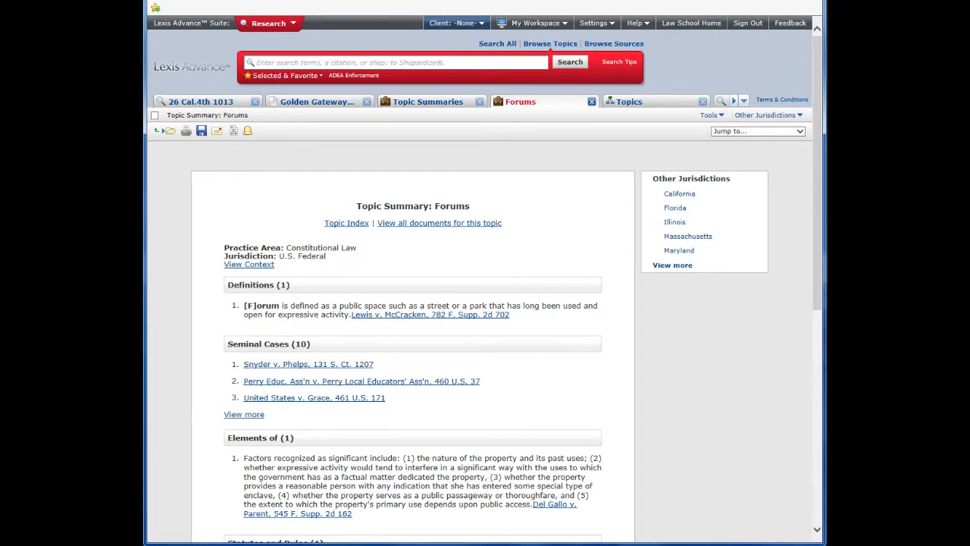
scroll("down", 3)
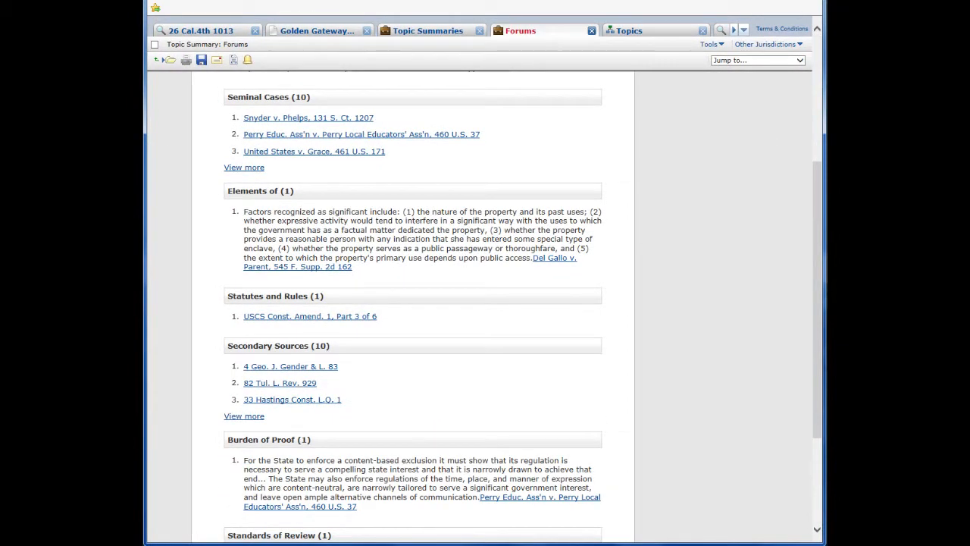
scroll("down", 3)
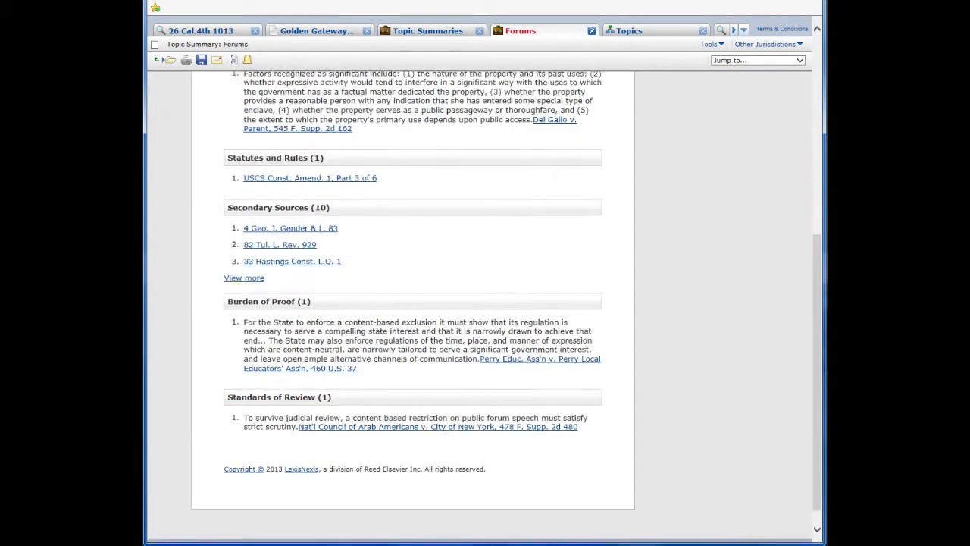
scroll("down", 3)
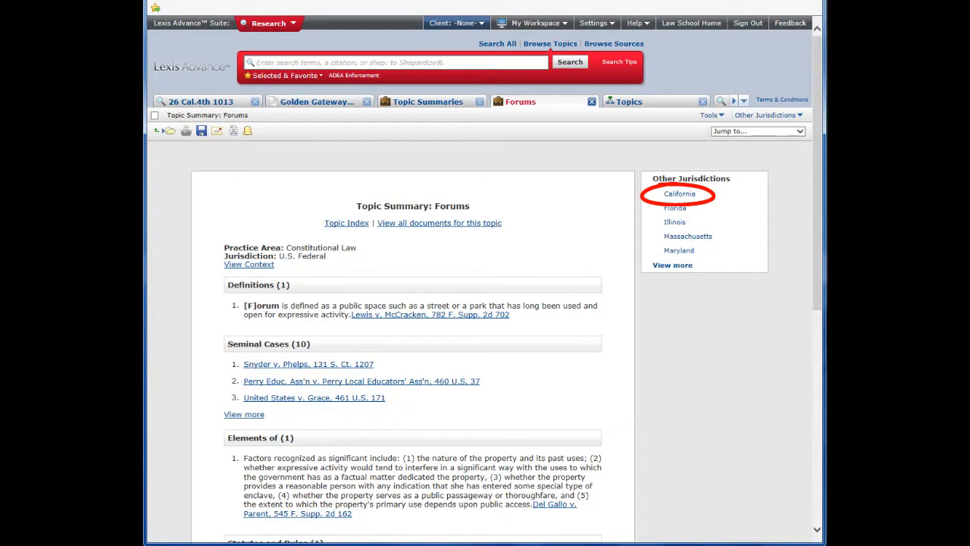
Switch the Forums topic summary to the California jurisdiction.
left_click(679, 195)
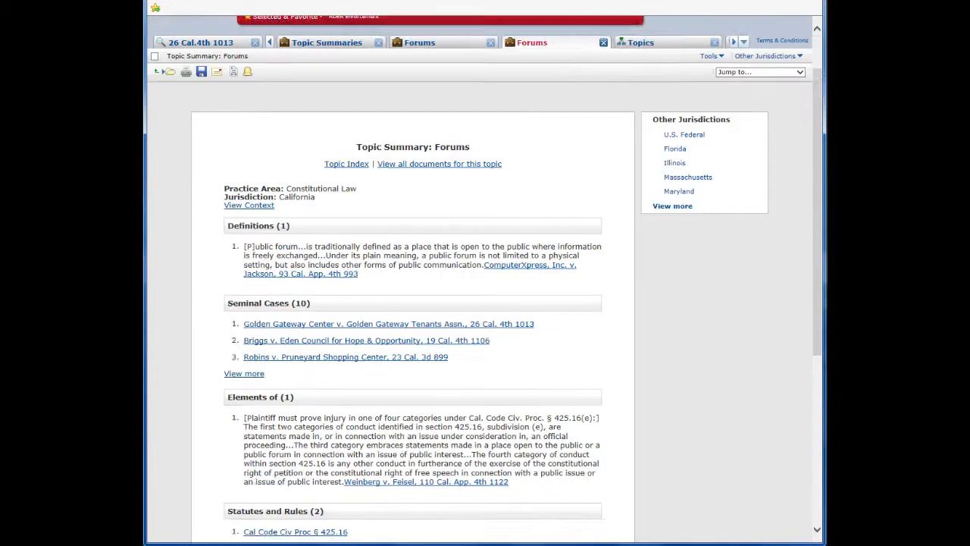